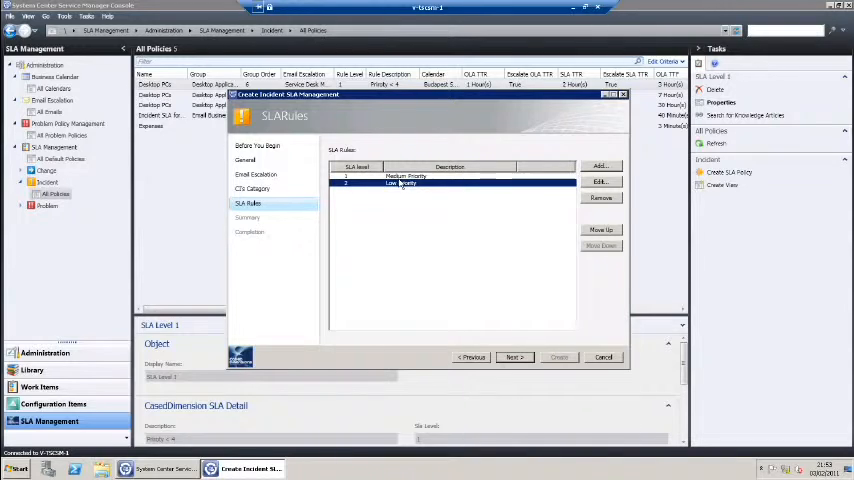
# - Add a new SLA rule, SLA Level 3, with the description 'High Priority'
pyautogui.click(404, 176)
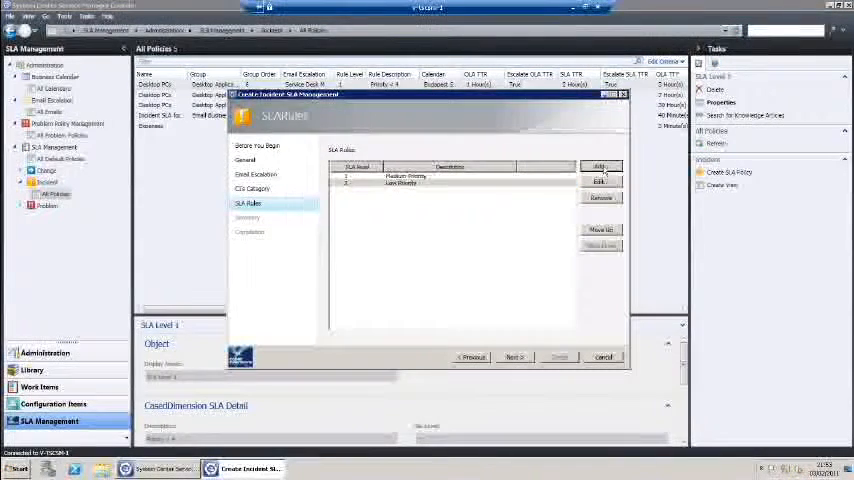
pyautogui.click(600, 166)
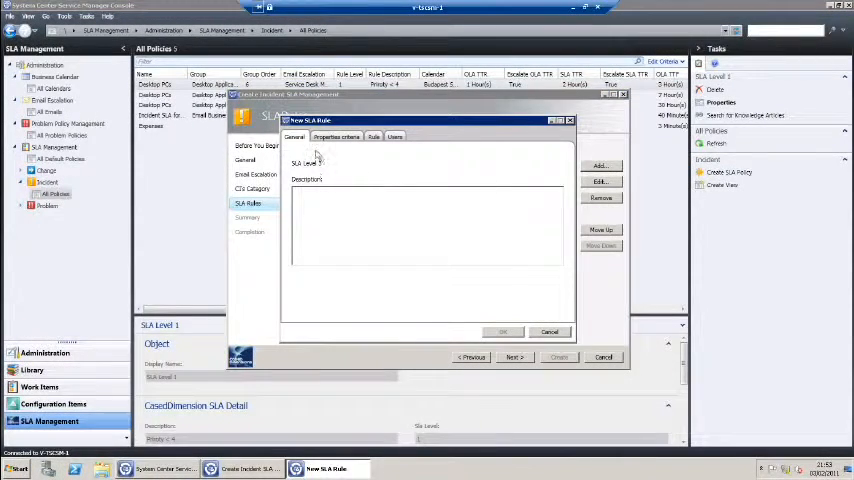
pyautogui.write('High H')
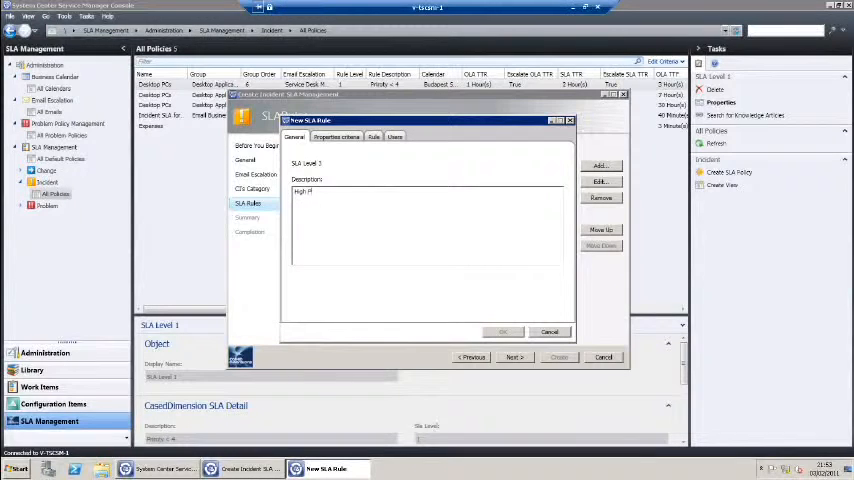
pyautogui.write('riority')
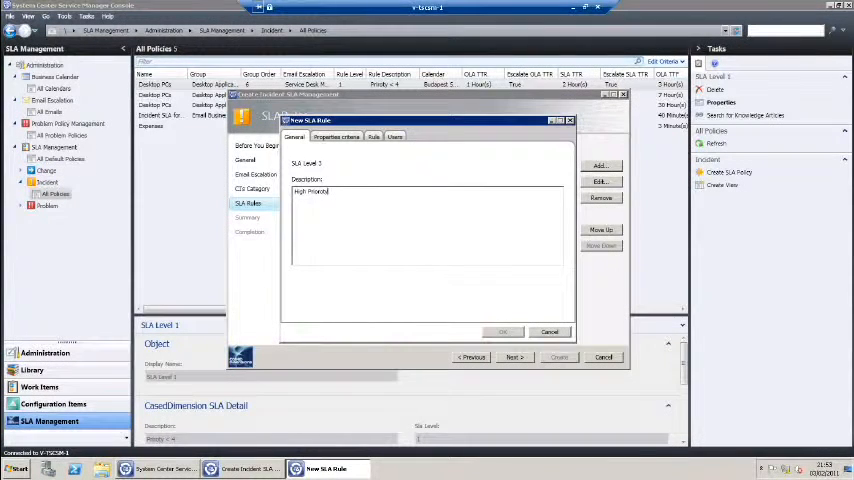
pyautogui.press('backspace')
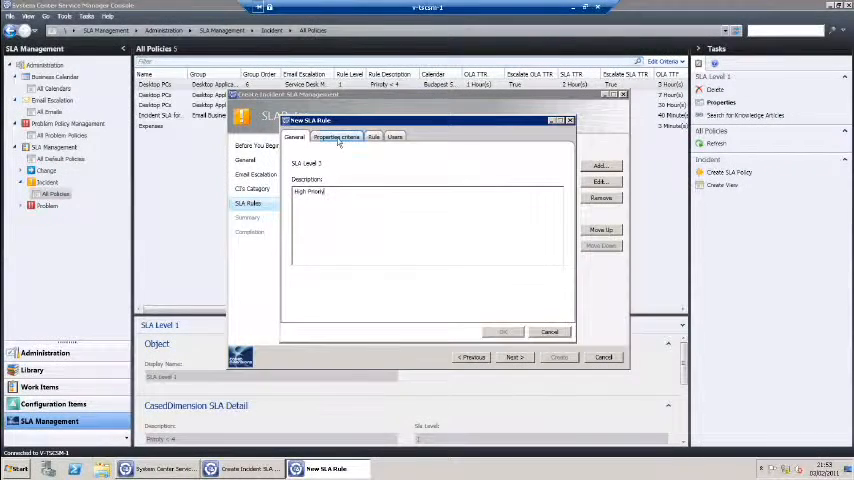
# - Add an Incident Priority criterion to the rule and choose its comparison operator
pyautogui.click(336, 136)
pyautogui.write('prio')
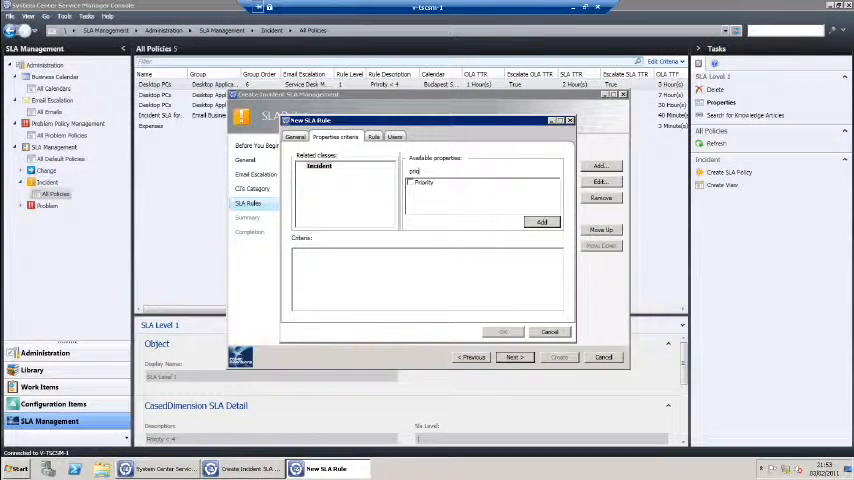
pyautogui.click(410, 182)
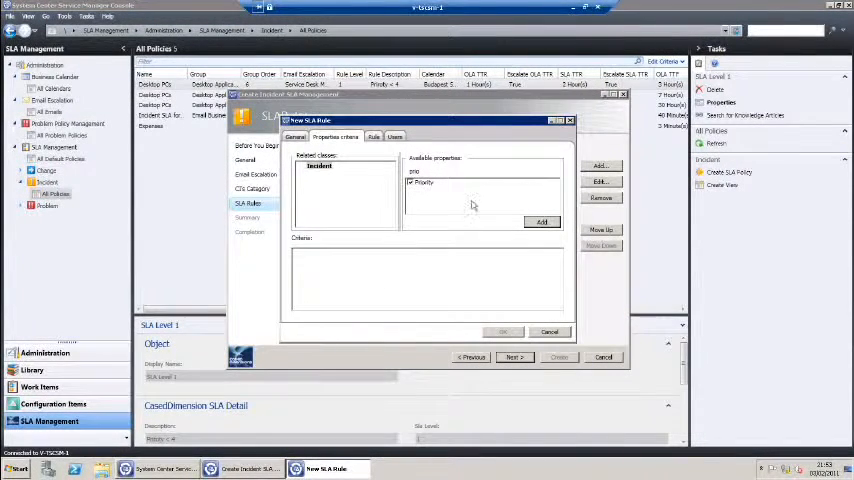
pyautogui.click(542, 222)
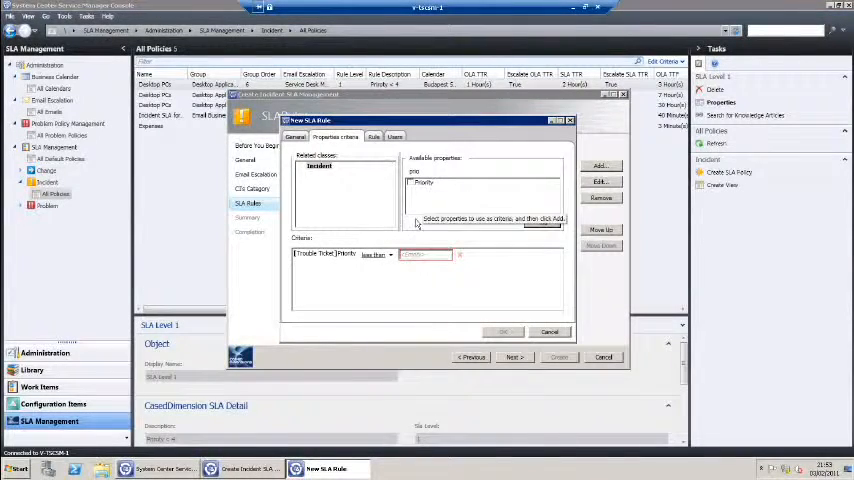
pyautogui.click(388, 252)
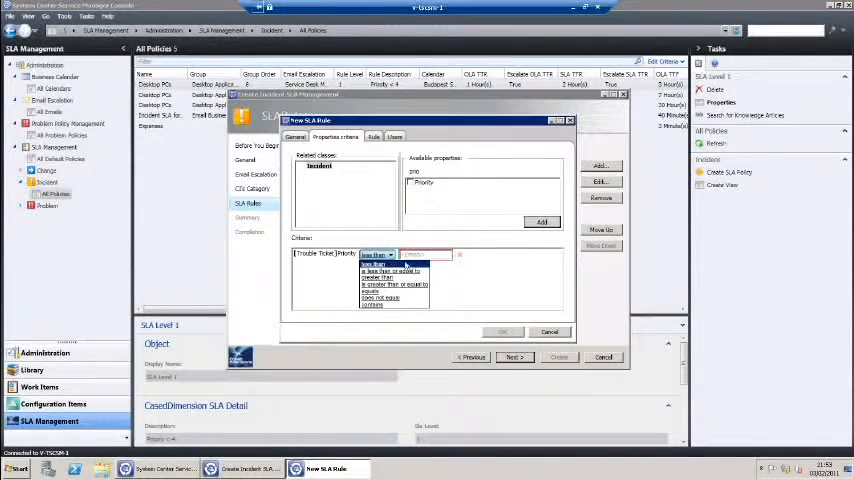
pyautogui.click(386, 270)
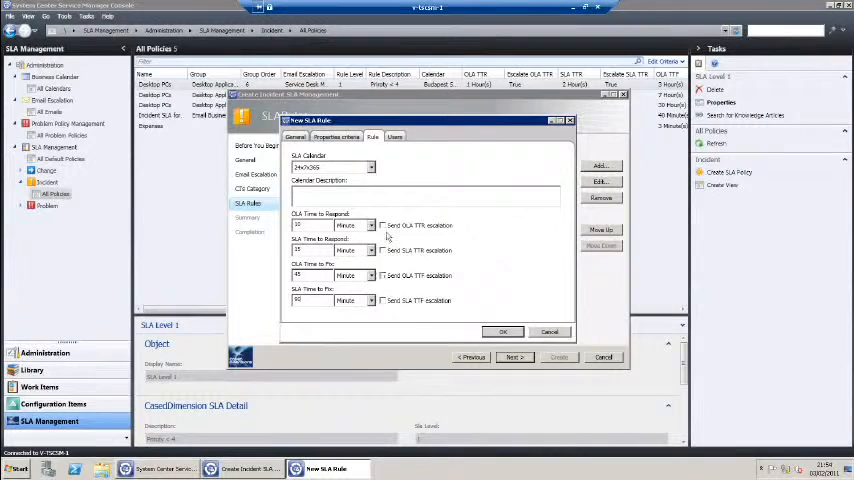
# - Confirm the New SLA Rule dialog so the High Priority rule joins the rules list
pyautogui.click(382, 300)
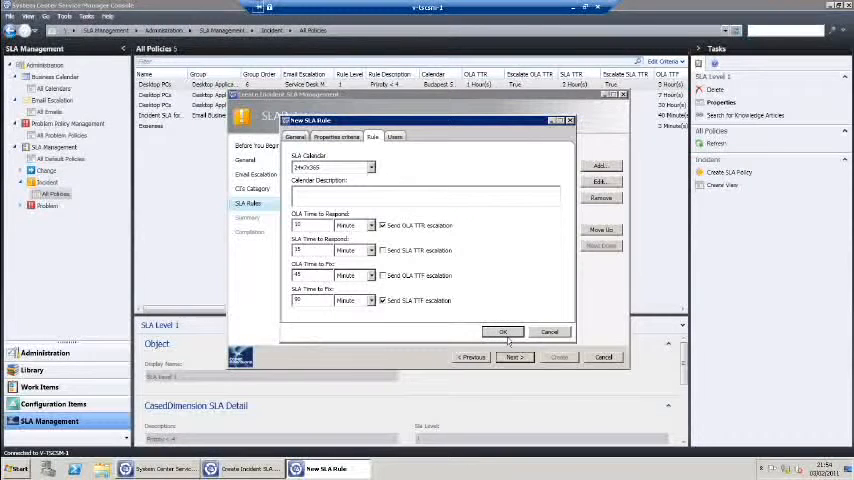
pyautogui.click(504, 332)
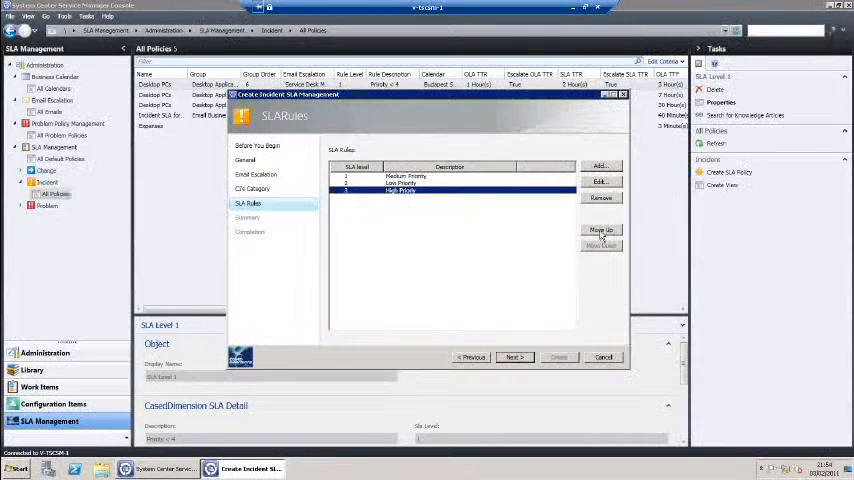
# - Move High Priority to the top, review the summary and create the Incident SLA
pyautogui.click(600, 228)
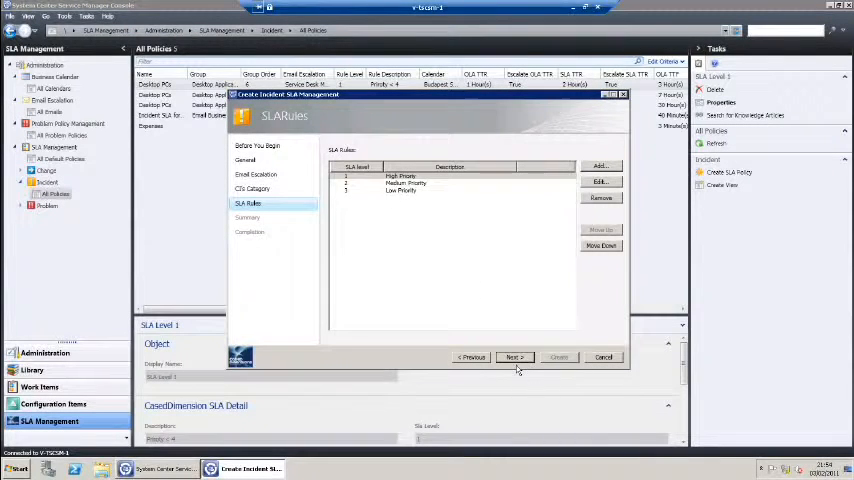
pyautogui.click(514, 356)
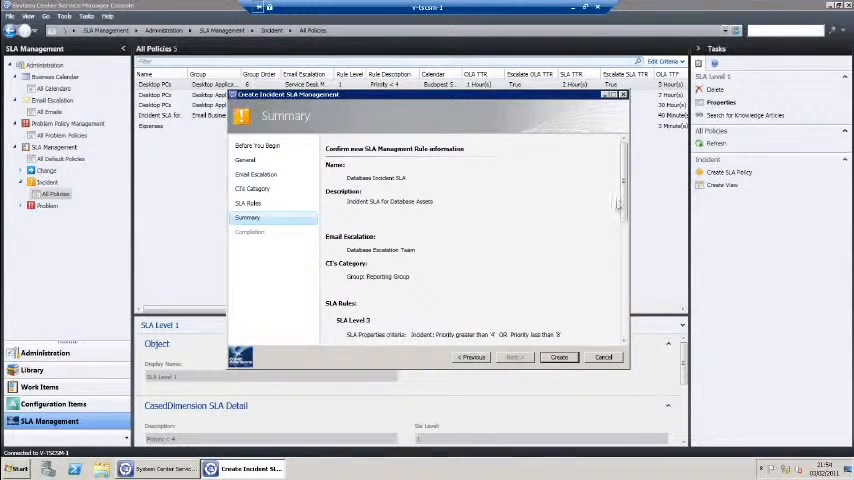
pyautogui.scroll(-3)
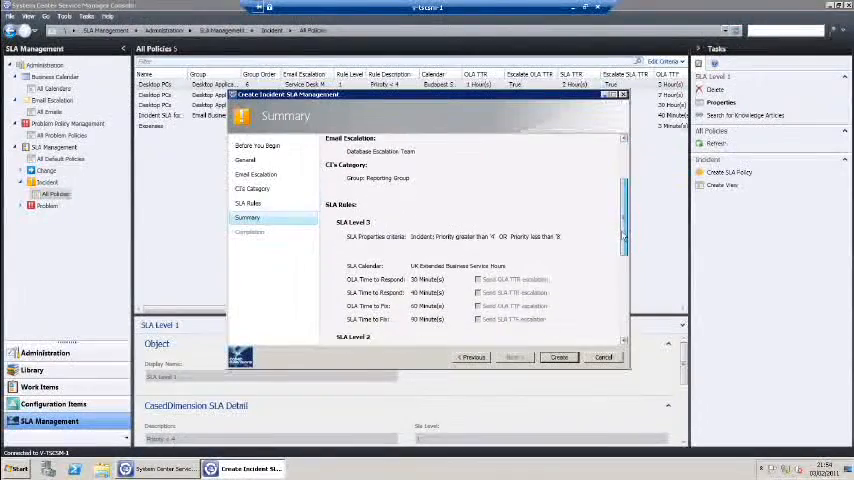
pyautogui.scroll(-3)
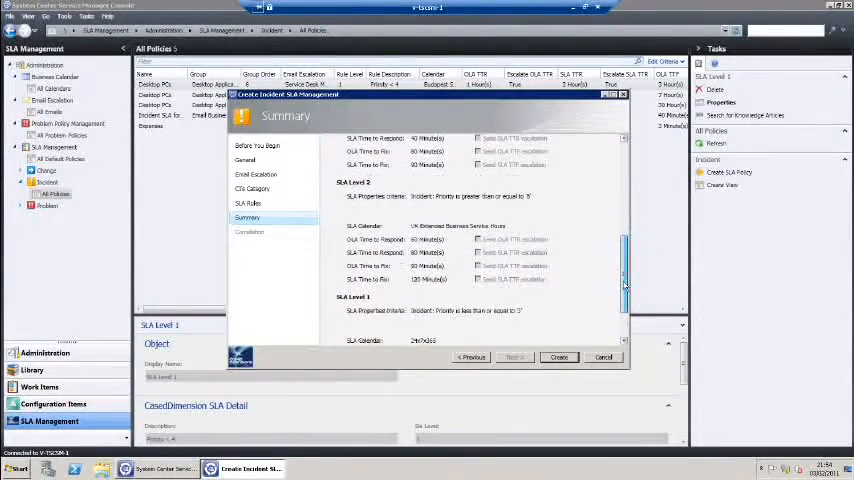
pyautogui.scroll(-3)
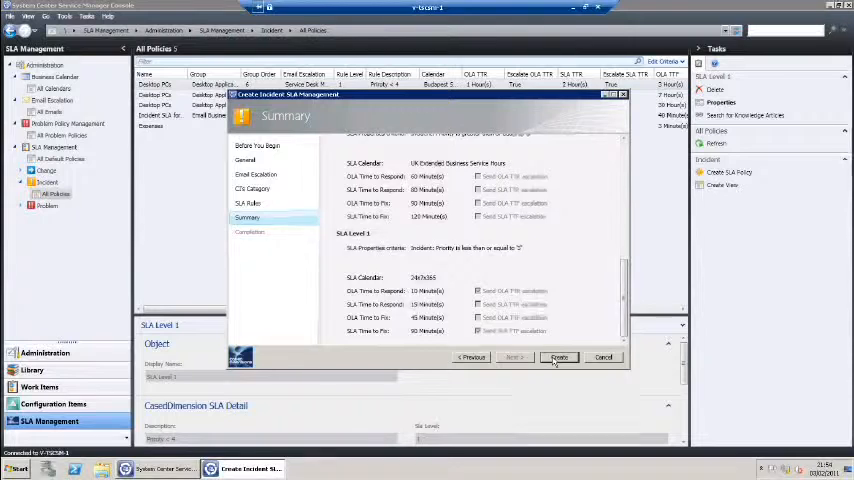
pyautogui.click(558, 356)
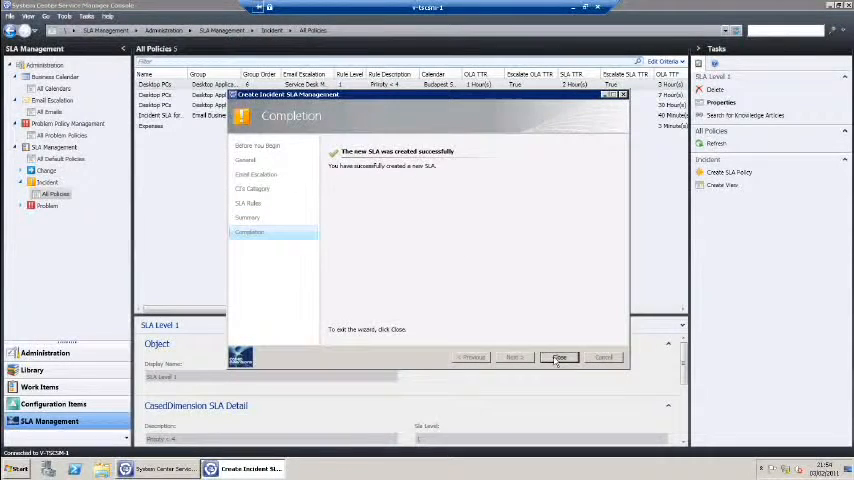